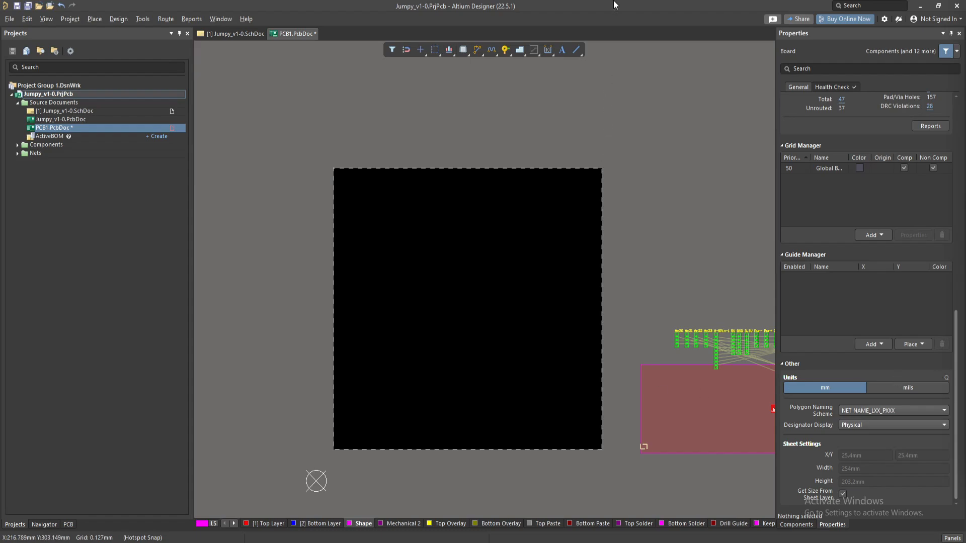
{"action": "mouse_move", "coordinate": [609, 4]}
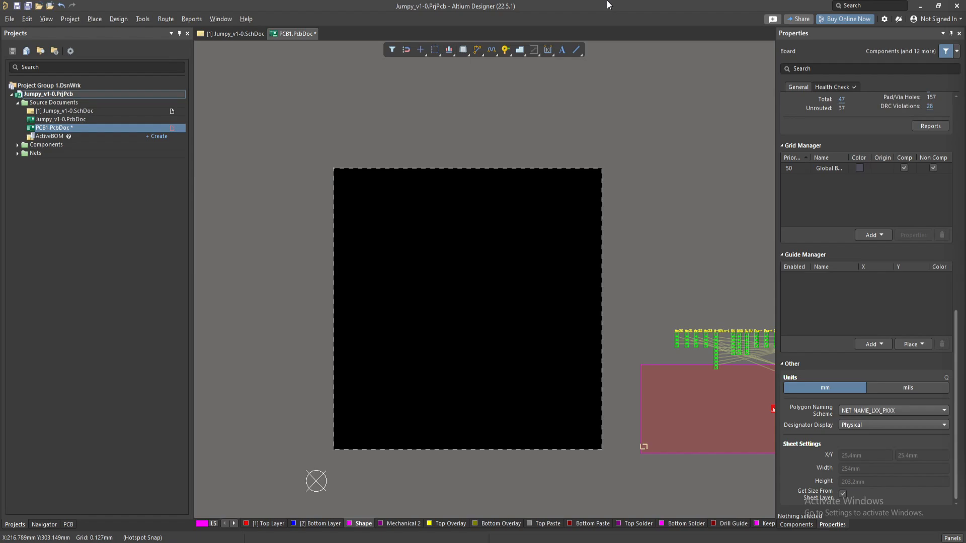
{"action": "mouse_move", "coordinate": [619, 129]}
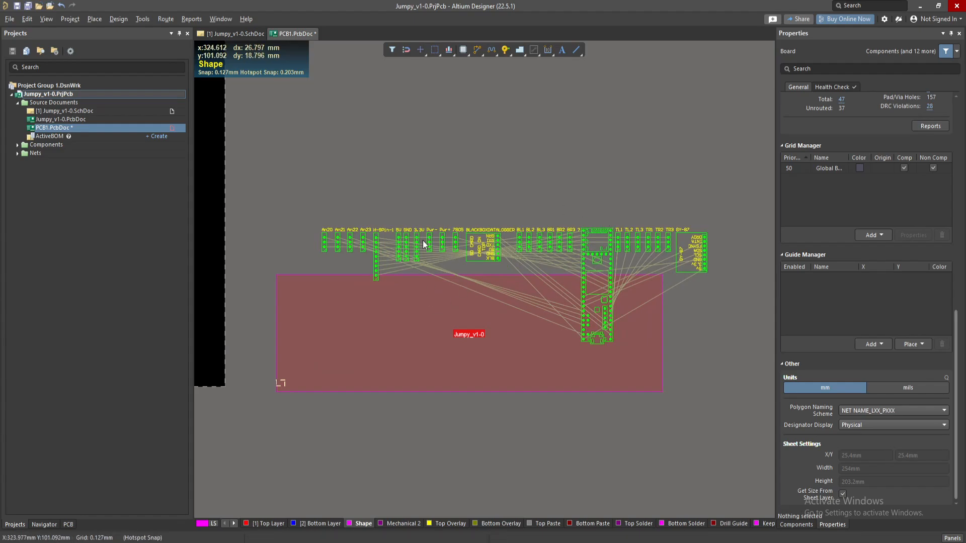
{"action": "mouse_move", "coordinate": [443, 221]}
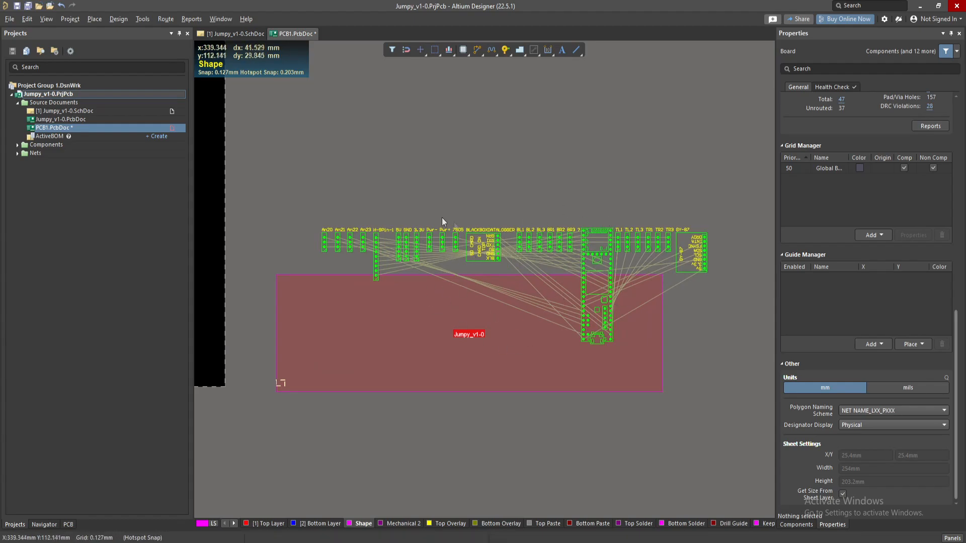
{"action": "mouse_move", "coordinate": [404, 211]}
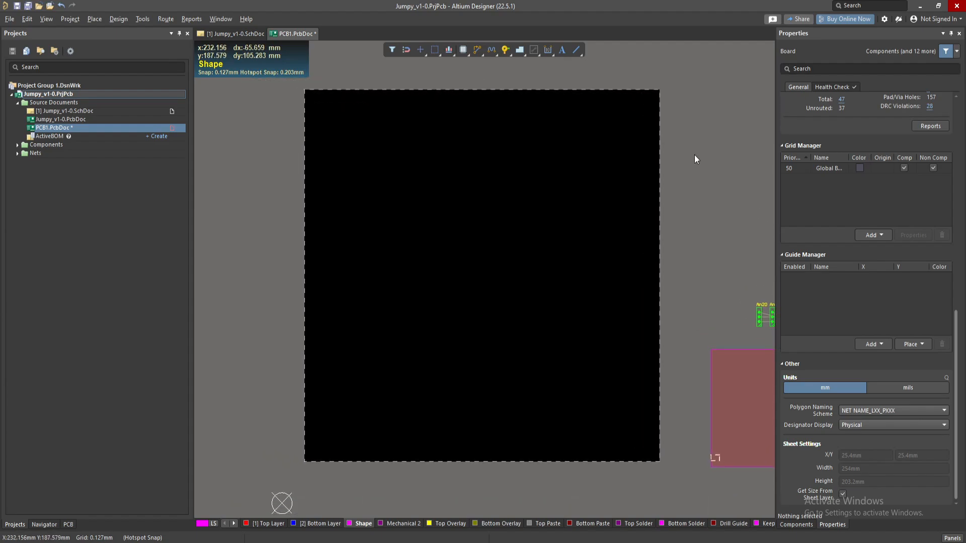
{"action": "mouse_move", "coordinate": [677, 210]}
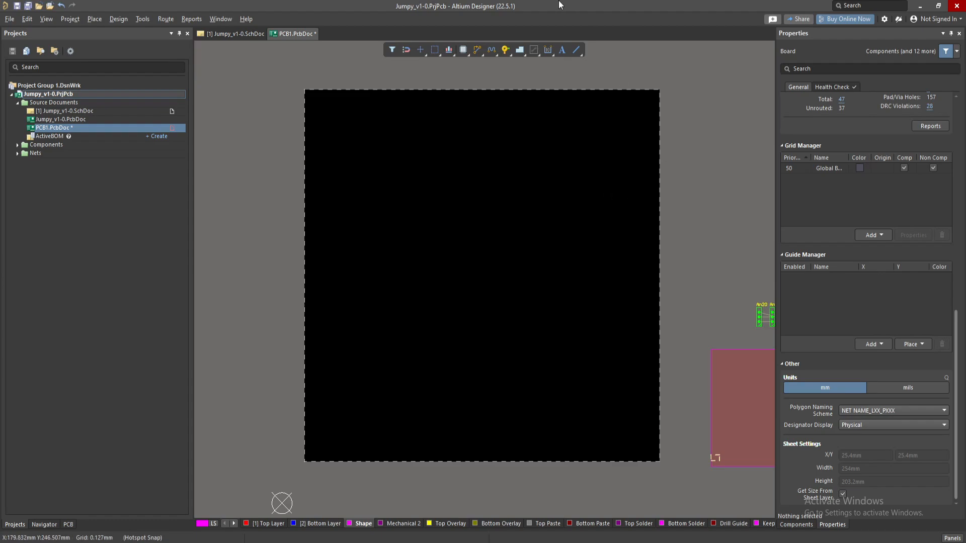
{"action": "mouse_move", "coordinate": [570, 6]}
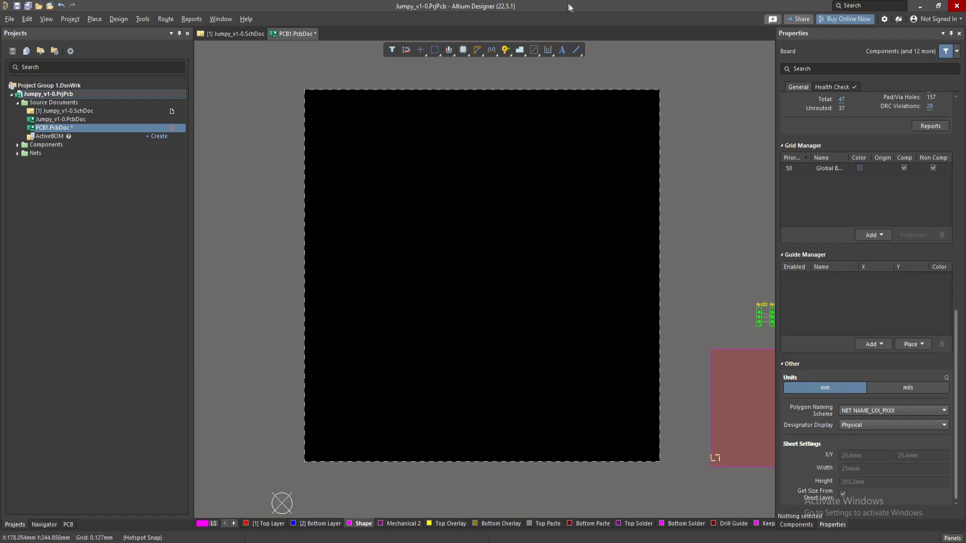
{"action": "mouse_move", "coordinate": [893, 389]}
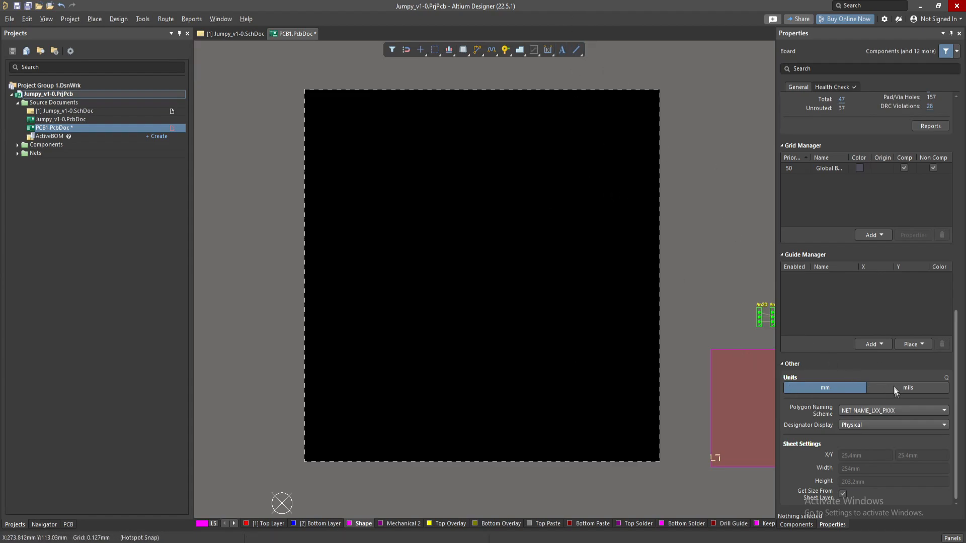
{"action": "mouse_move", "coordinate": [900, 395]}
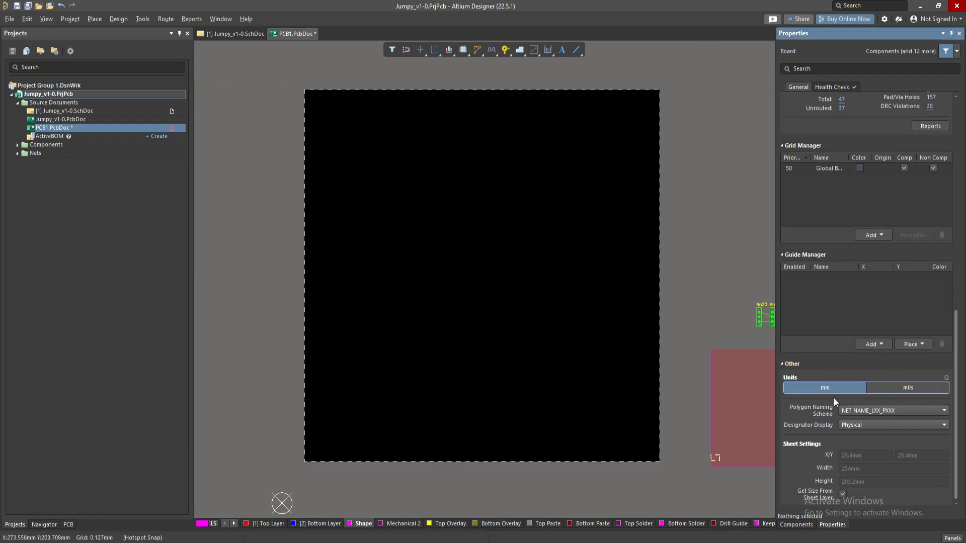
{"action": "mouse_move", "coordinate": [554, 5]}
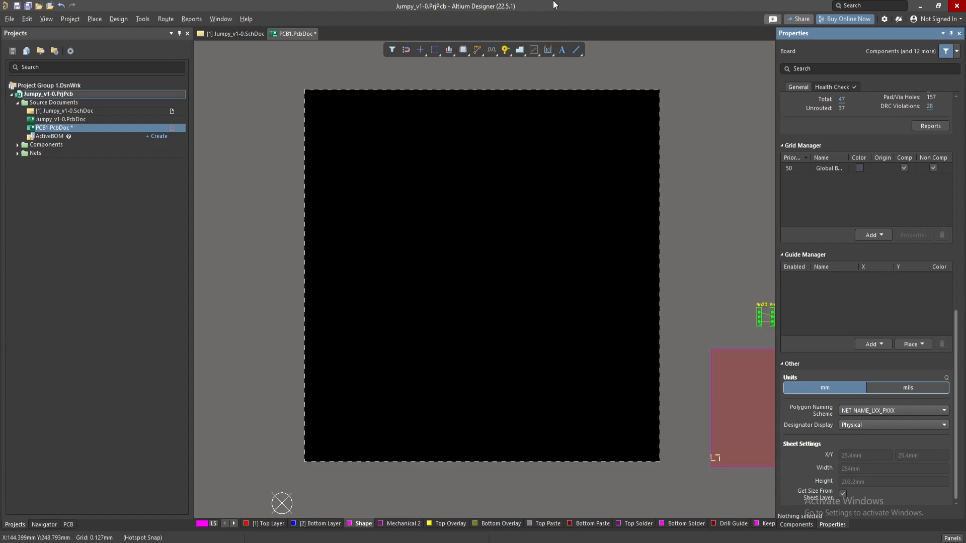
{"action": "mouse_move", "coordinate": [382, 12]}
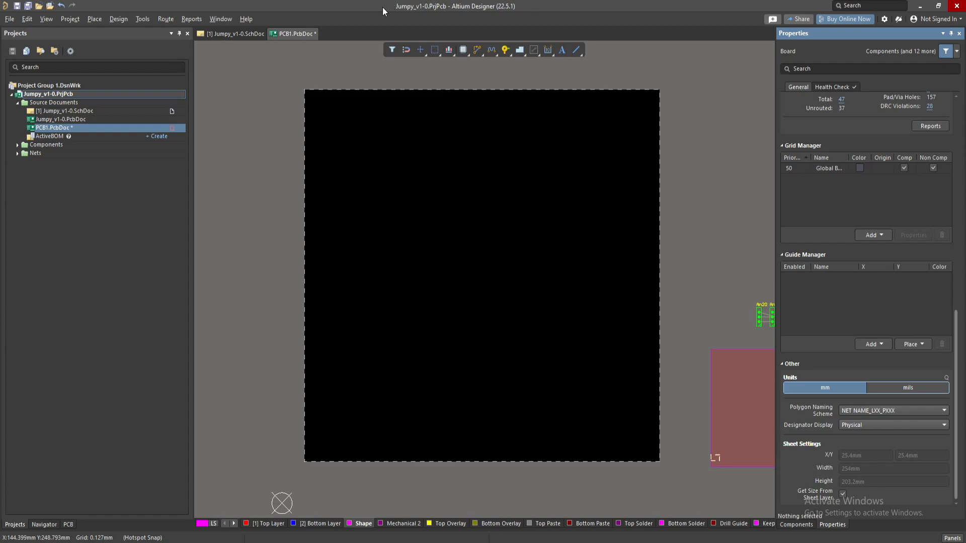
- Place a rectangle on the Shape layer over the board's upper-left area
{"action": "left_click", "coordinate": [95, 18]}
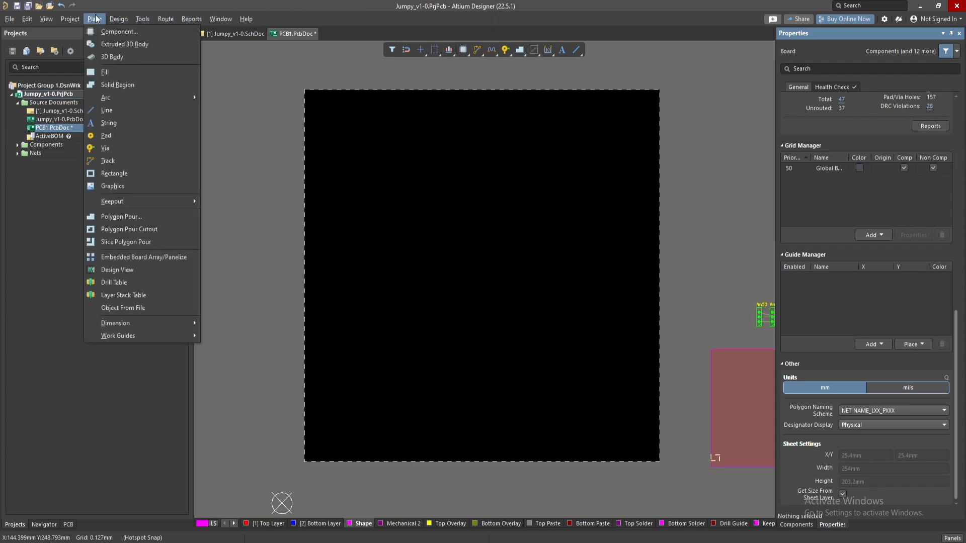
{"action": "mouse_move", "coordinate": [115, 173]}
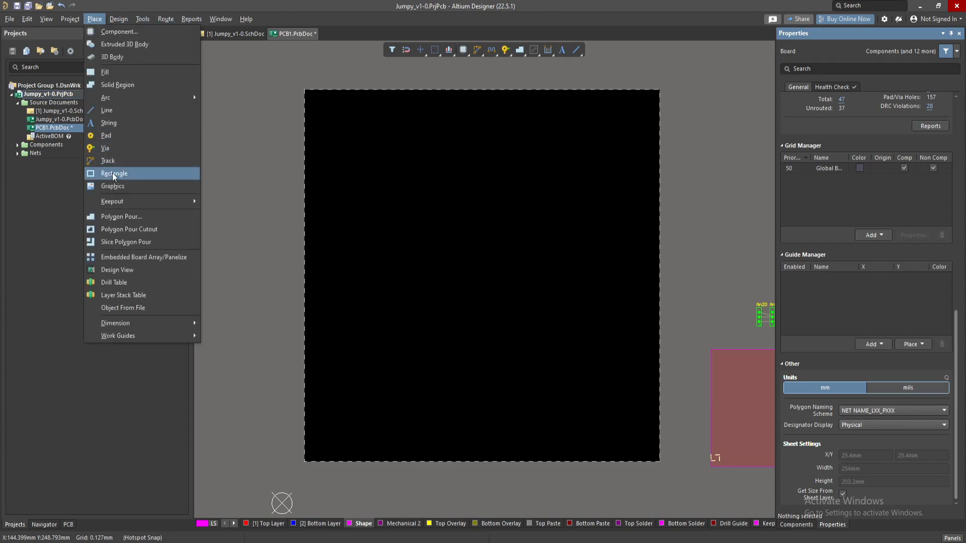
{"action": "left_click", "coordinate": [113, 173]}
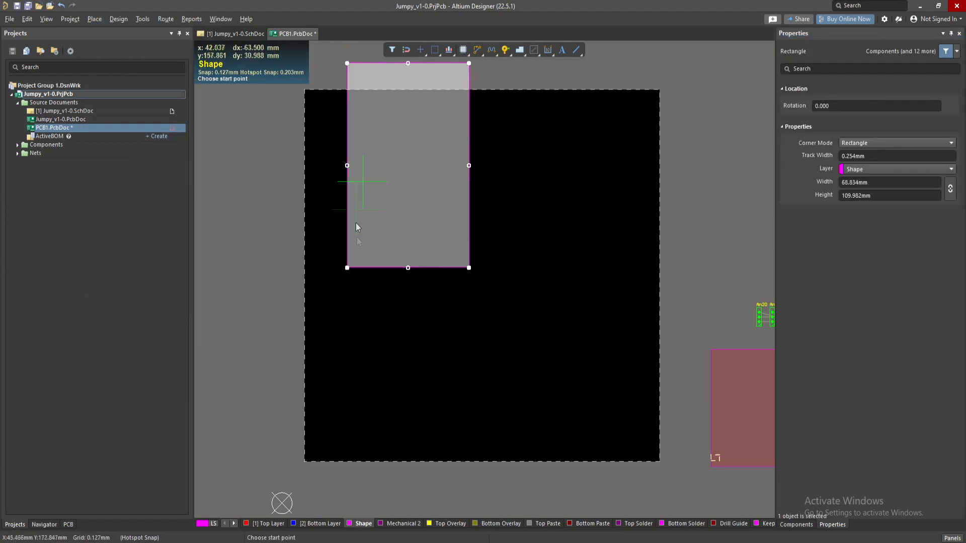
{"action": "mouse_move", "coordinate": [393, 176]}
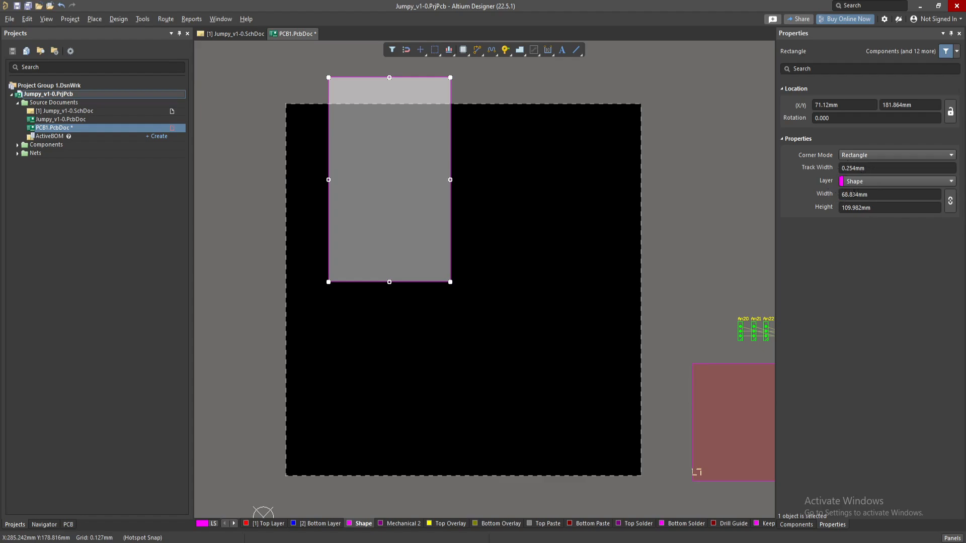
- Resize the Shape-layer rectangle to Width 10 mm and Height 50 mm in Properties
{"action": "left_click", "coordinate": [889, 194]}
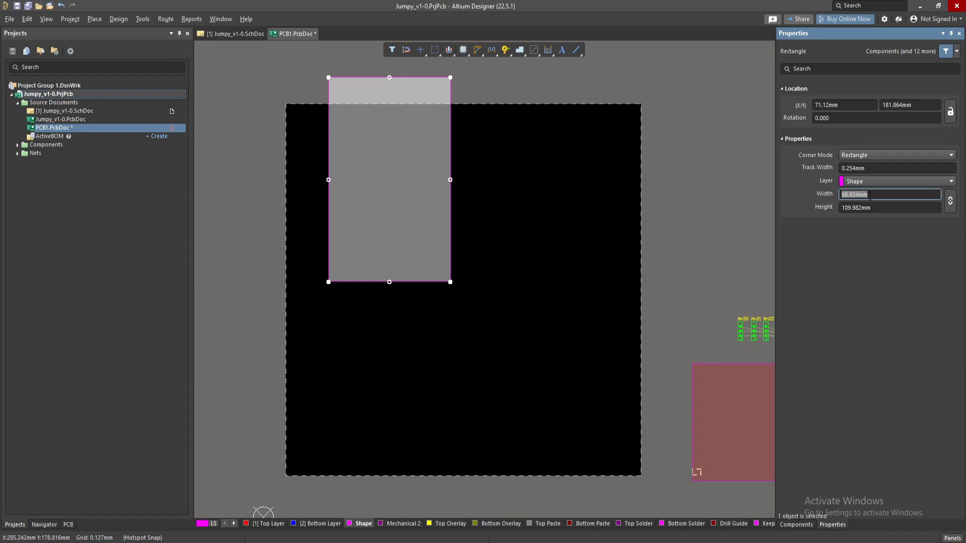
{"action": "type", "text": "10mm"}
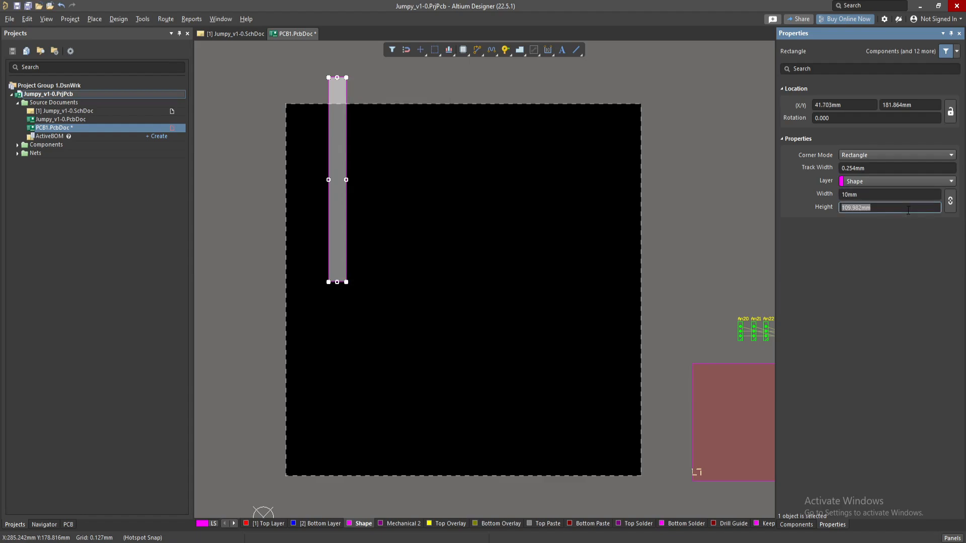
{"action": "type", "text": "5"}
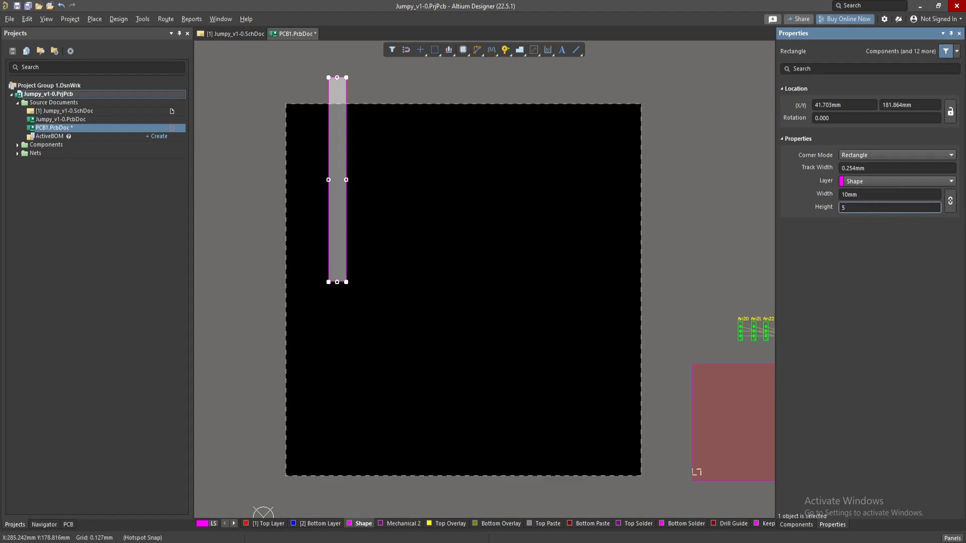
{"action": "type", "text": "0"}
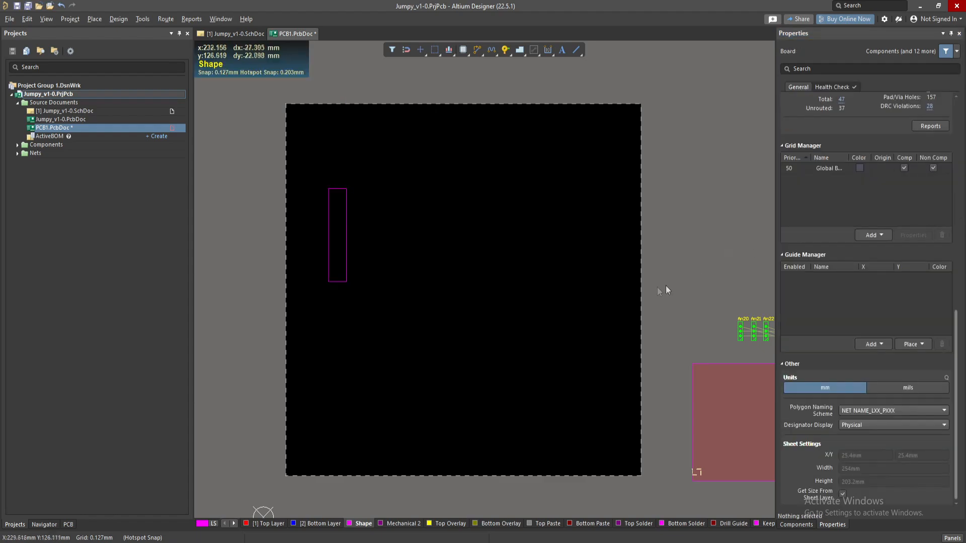
{"action": "mouse_move", "coordinate": [339, 228]}
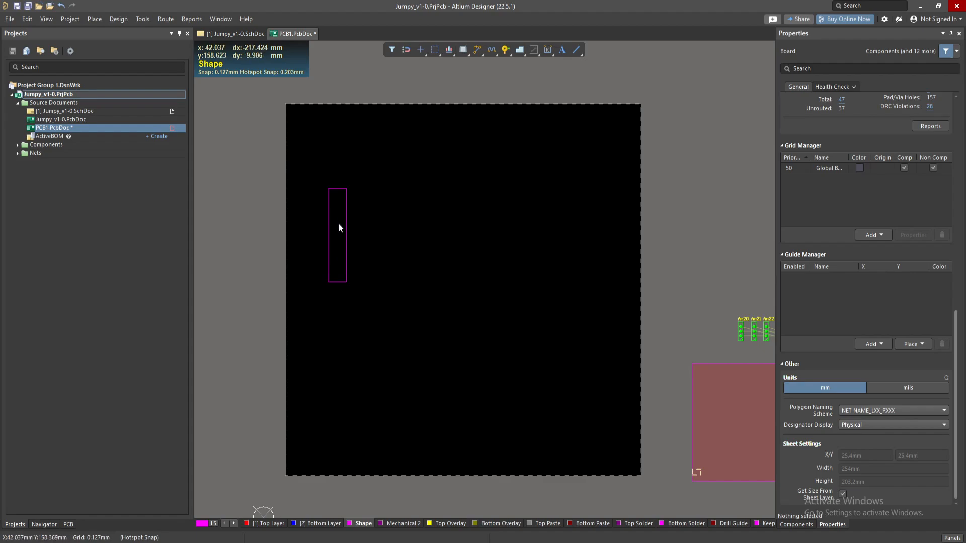
{"action": "mouse_move", "coordinate": [338, 225]}
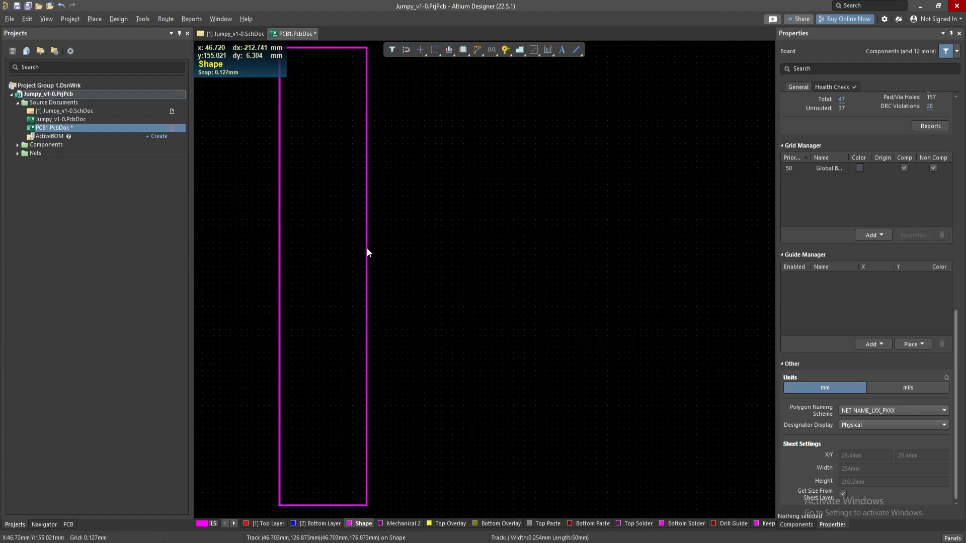
{"action": "mouse_move", "coordinate": [286, 234]}
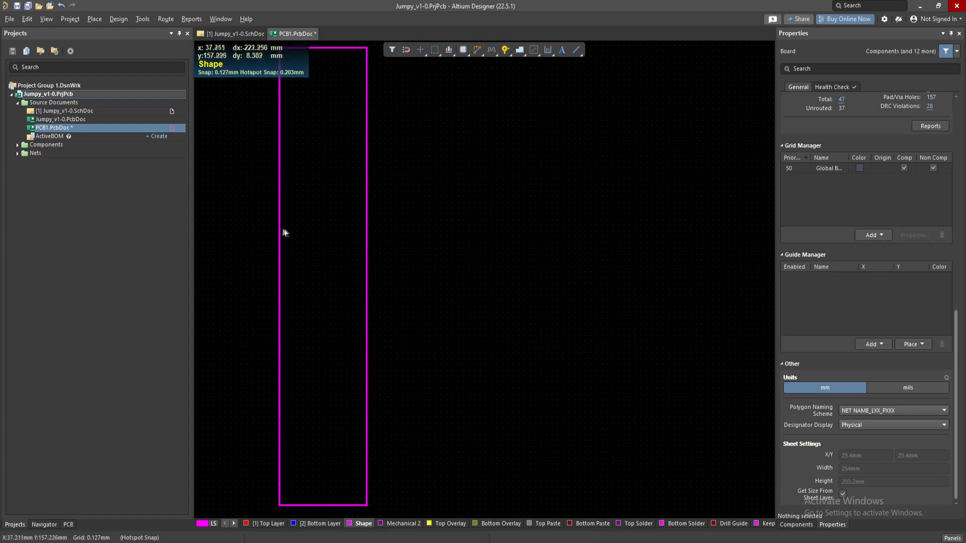
{"action": "mouse_move", "coordinate": [361, 262]}
{"action": "type", "text": "50"}
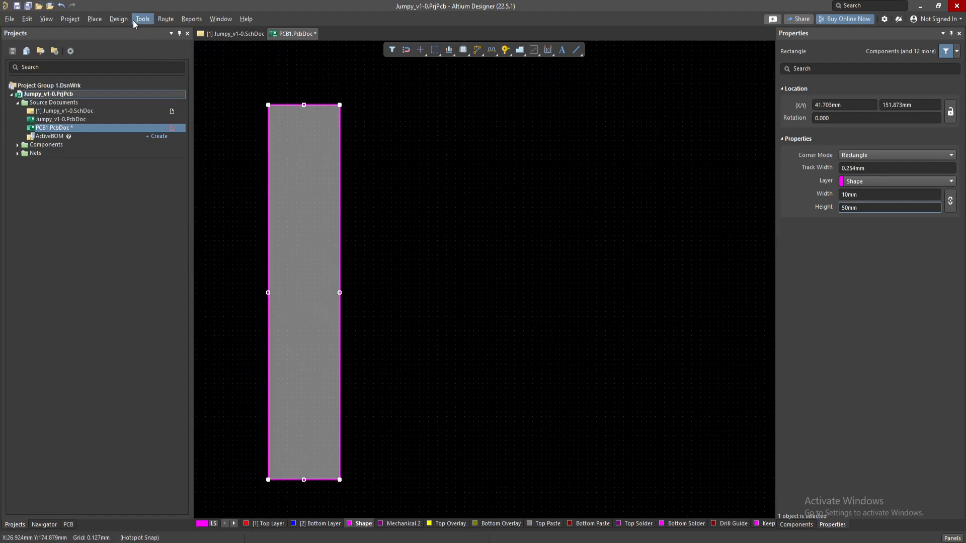
- Define the board shape from the selected 10 × 50 mm rectangle
{"action": "left_click", "coordinate": [118, 18]}
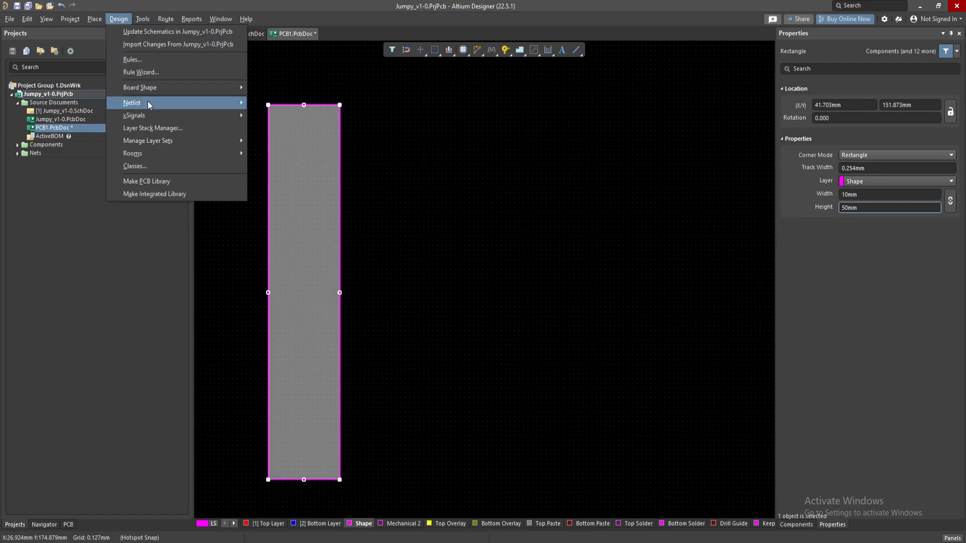
{"action": "mouse_move", "coordinate": [140, 87]}
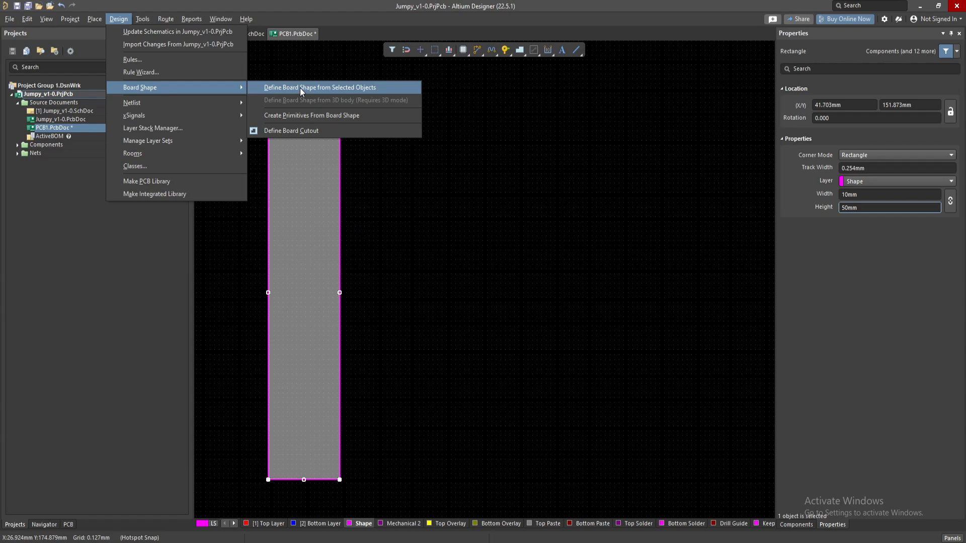
{"action": "left_click", "coordinate": [320, 87]}
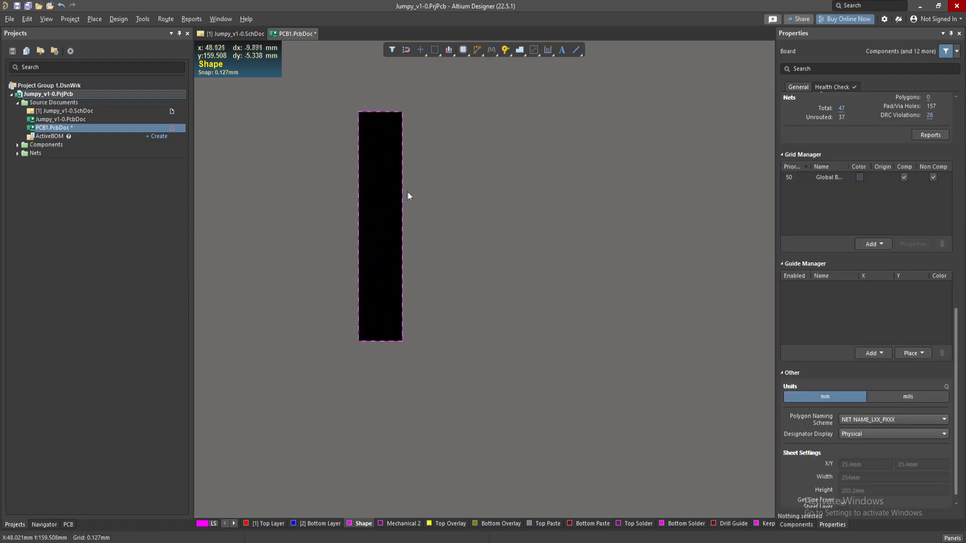
{"action": "mouse_move", "coordinate": [402, 191]}
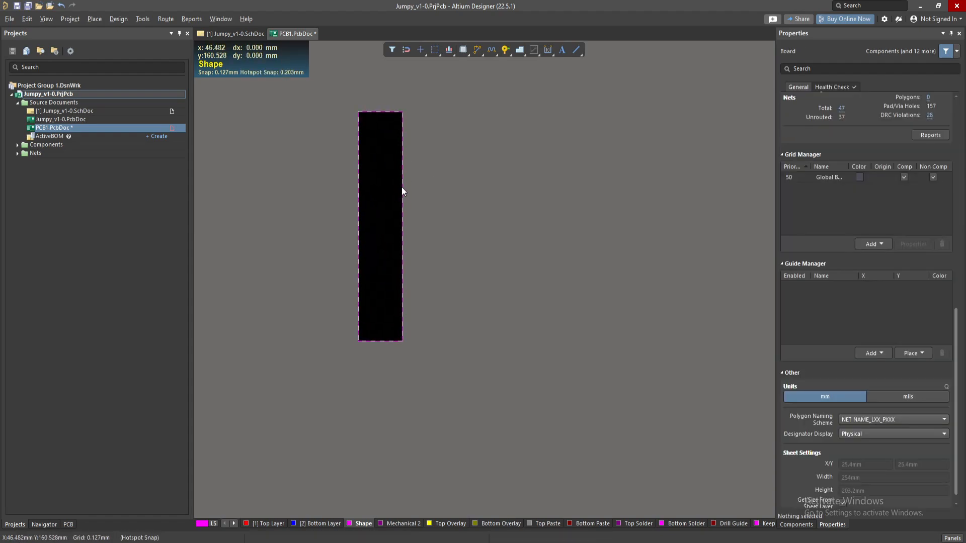
{"action": "left_click", "coordinate": [380, 228]}
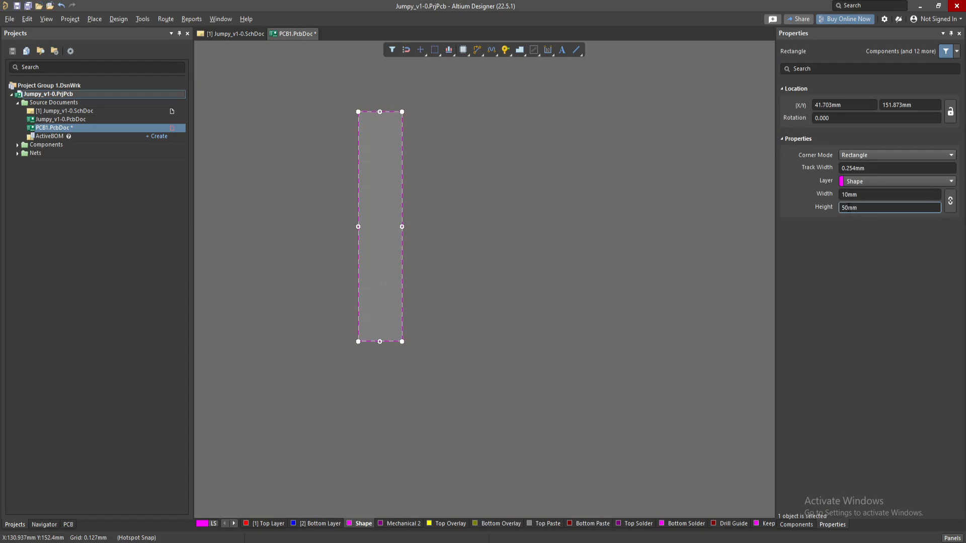
{"action": "mouse_move", "coordinate": [443, 300]}
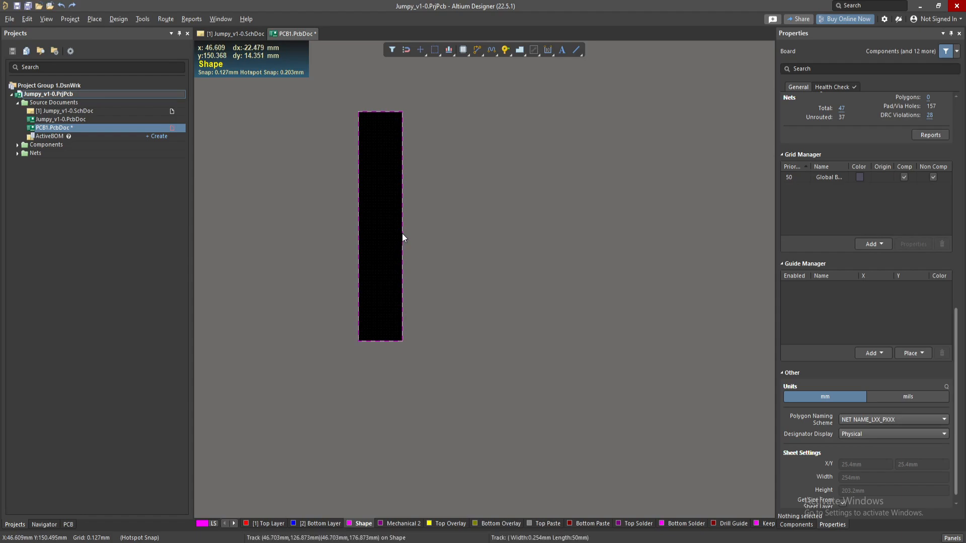
{"action": "left_click", "coordinate": [402, 238]}
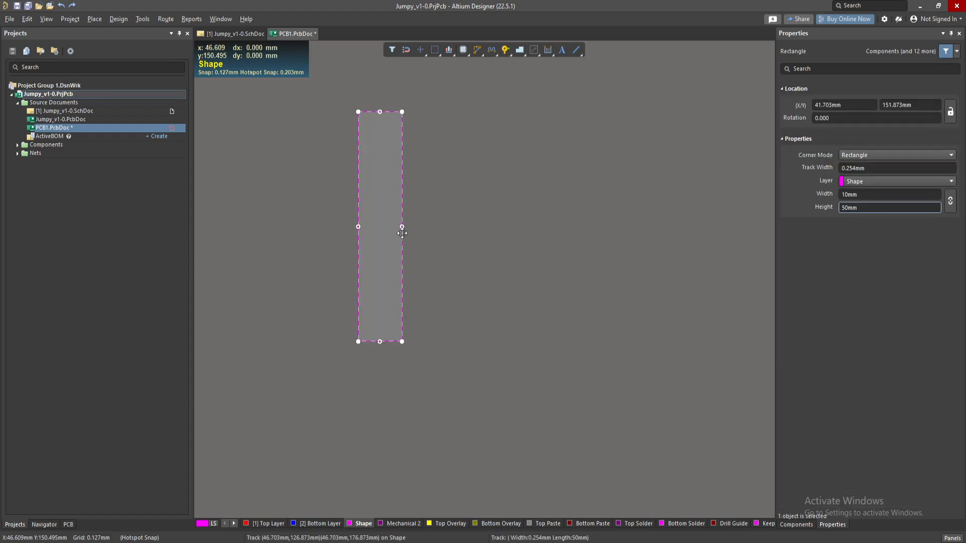
{"action": "mouse_move", "coordinate": [471, 237]}
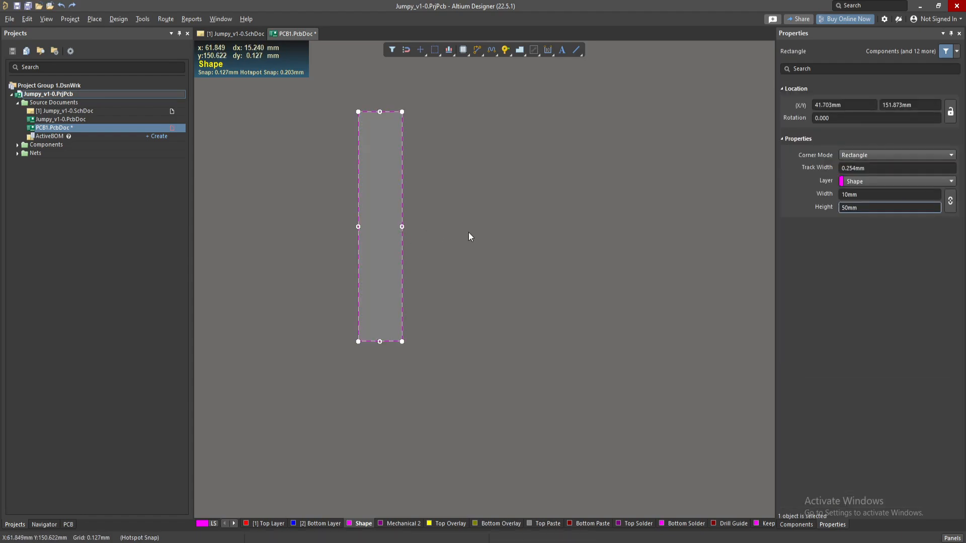
{"action": "mouse_move", "coordinate": [544, 136]}
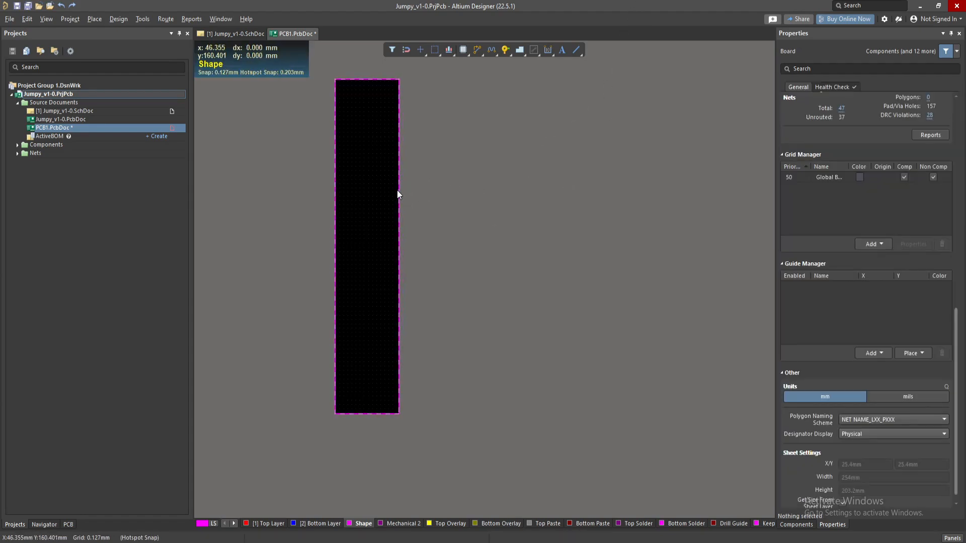
- Resize the rectangle to Width 33 mm and Height 78 mm in Properties
{"action": "left_click", "coordinate": [367, 246]}
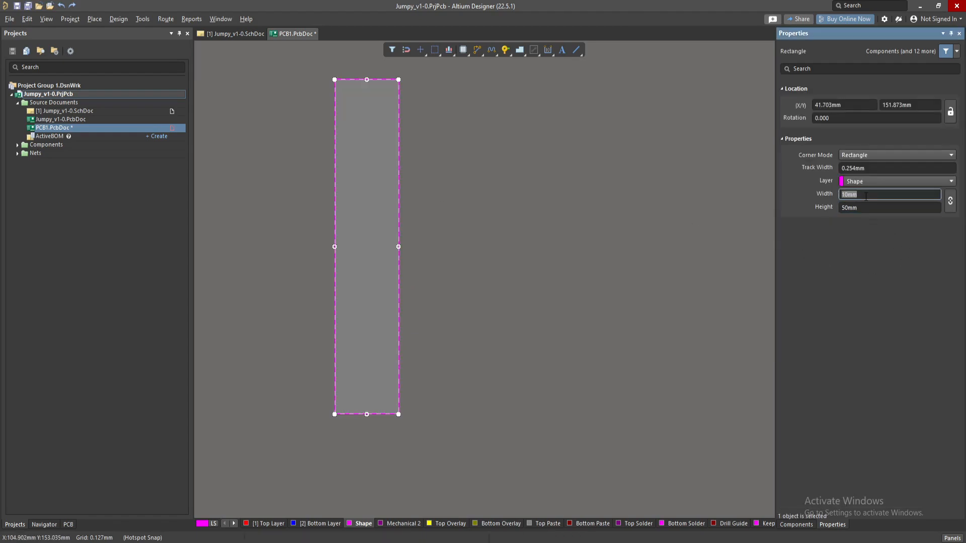
{"action": "type", "text": "3"}
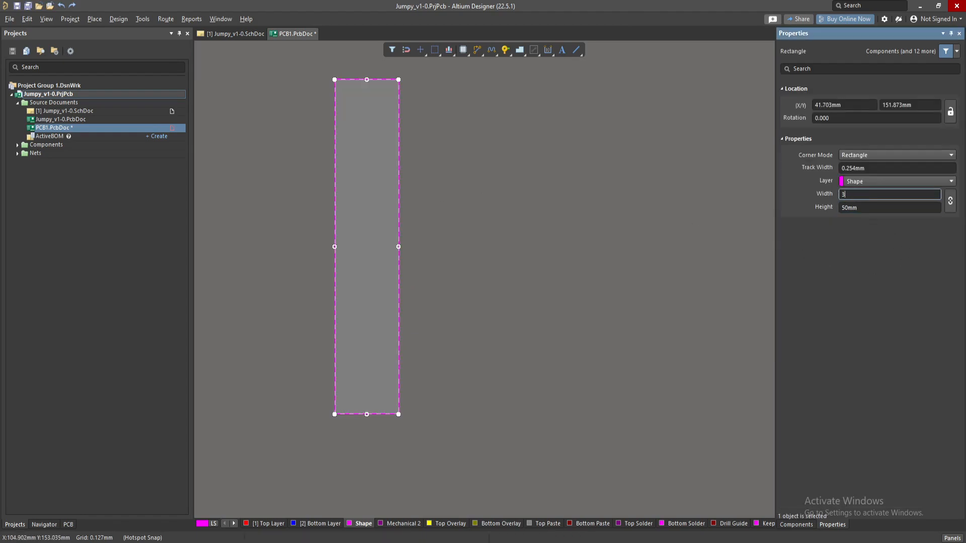
{"action": "type", "text": "3mm"}
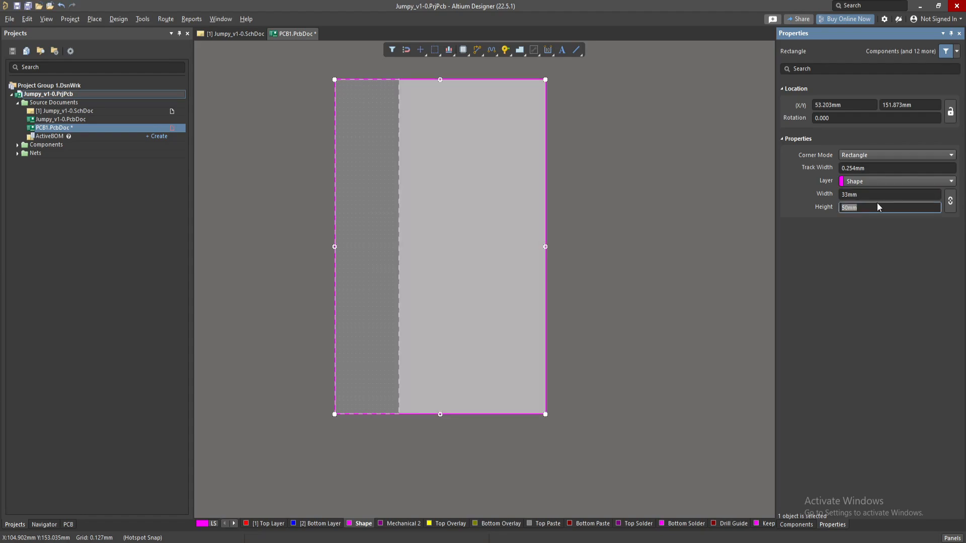
{"action": "type", "text": "78"}
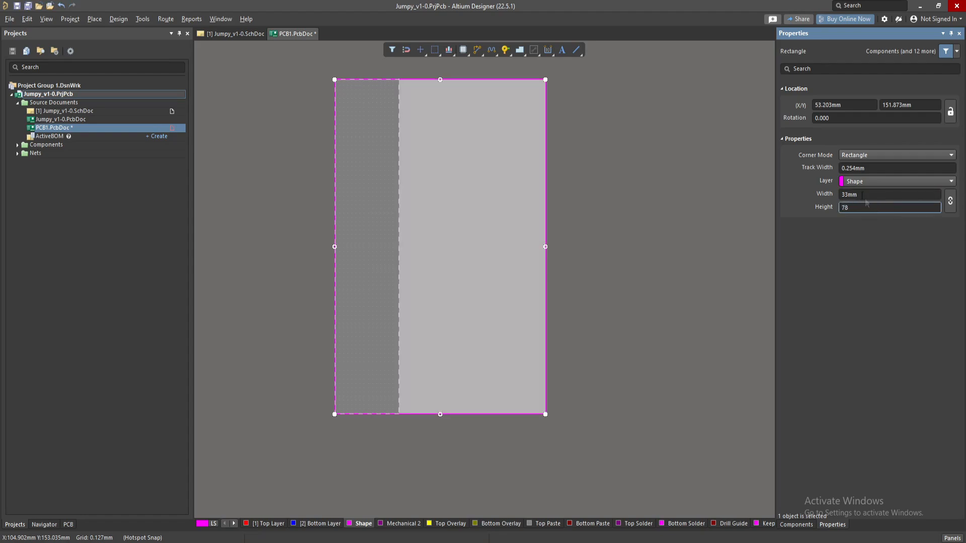
{"action": "mouse_move", "coordinate": [851, 273]}
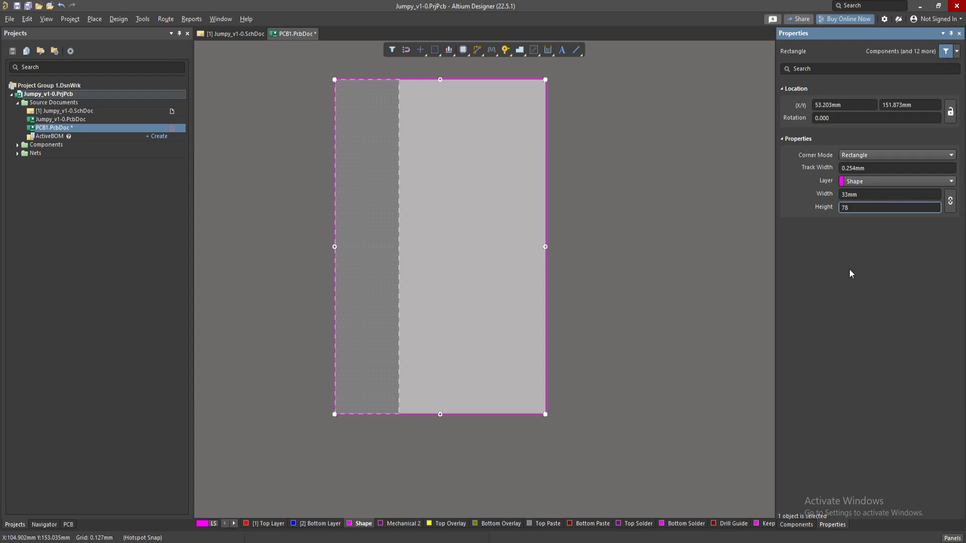
{"action": "mouse_move", "coordinate": [822, 264]}
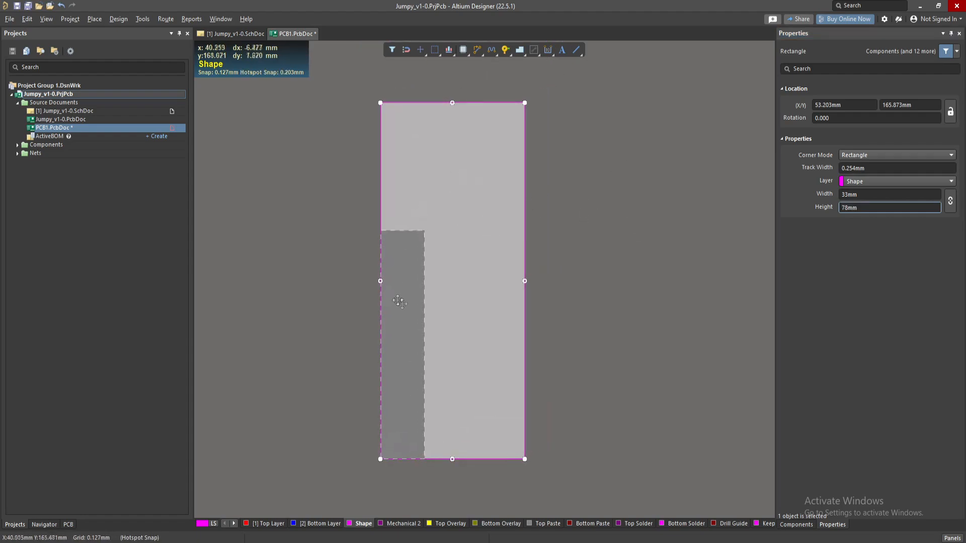
{"action": "mouse_move", "coordinate": [496, 130]}
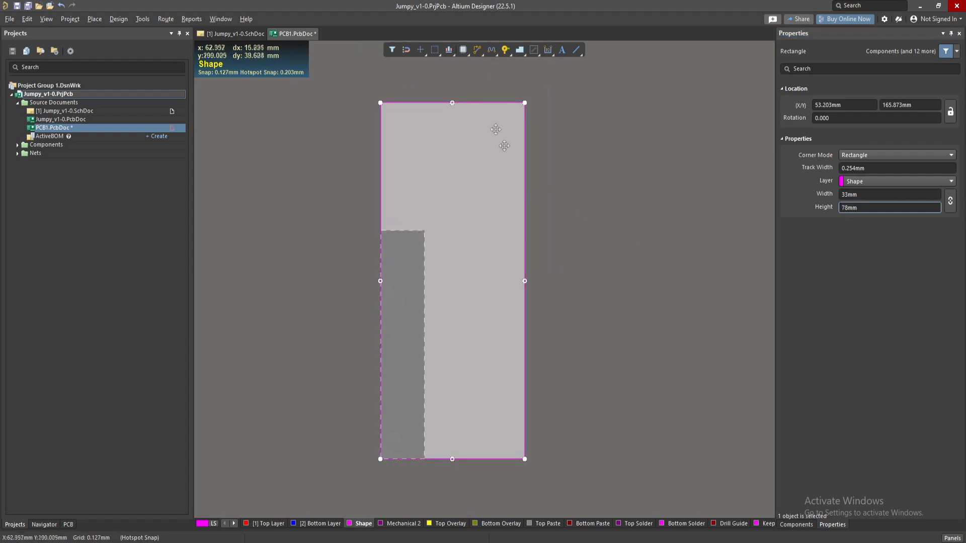
{"action": "mouse_move", "coordinate": [477, 214]}
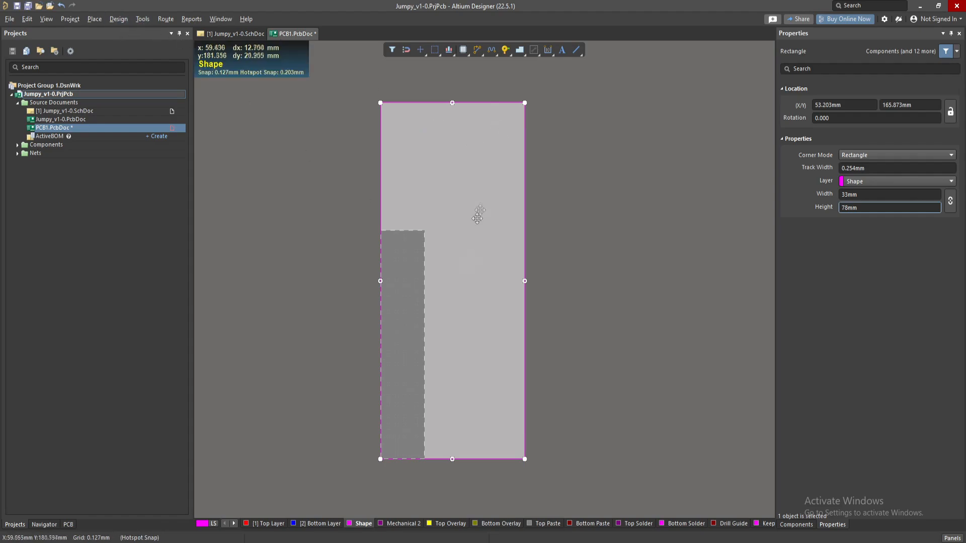
- Redefine the board shape from the resized 33 × 78 mm rectangle
{"action": "left_click", "coordinate": [118, 18]}
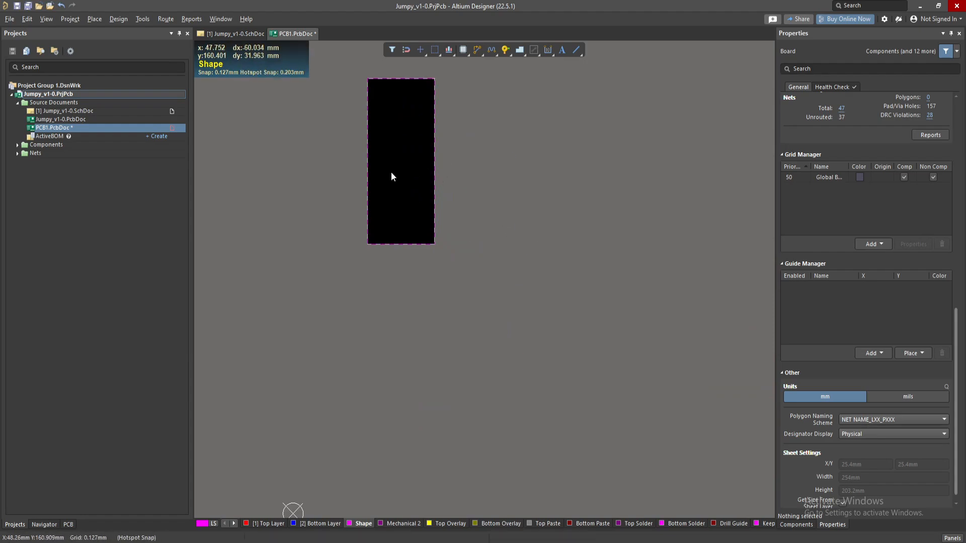
{"action": "mouse_move", "coordinate": [419, 157]}
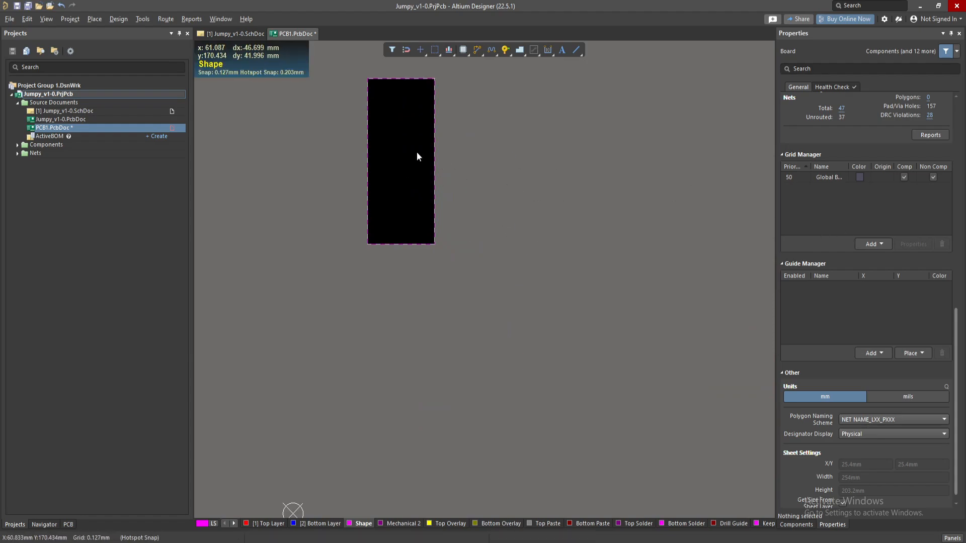